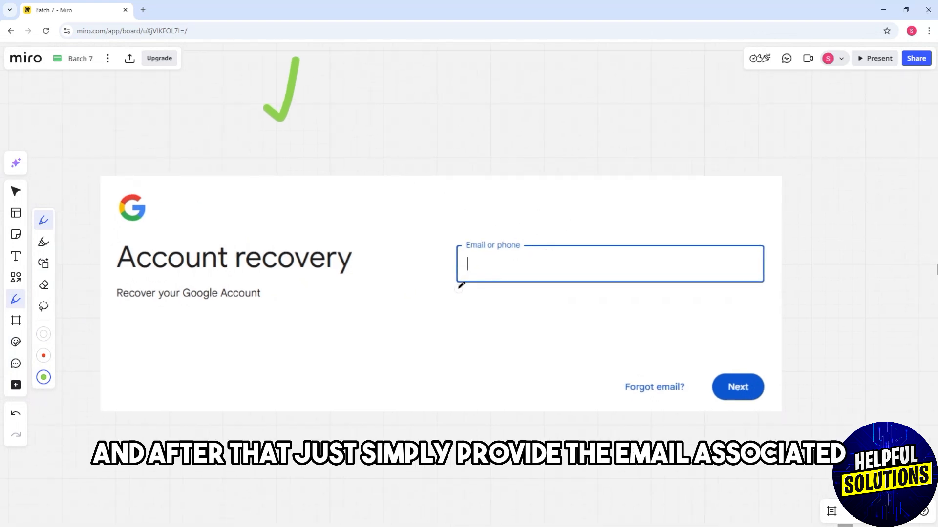
- Underline the Email or phone field in green and mark the Next button
left_click_drag(458, 286, 560, 286)
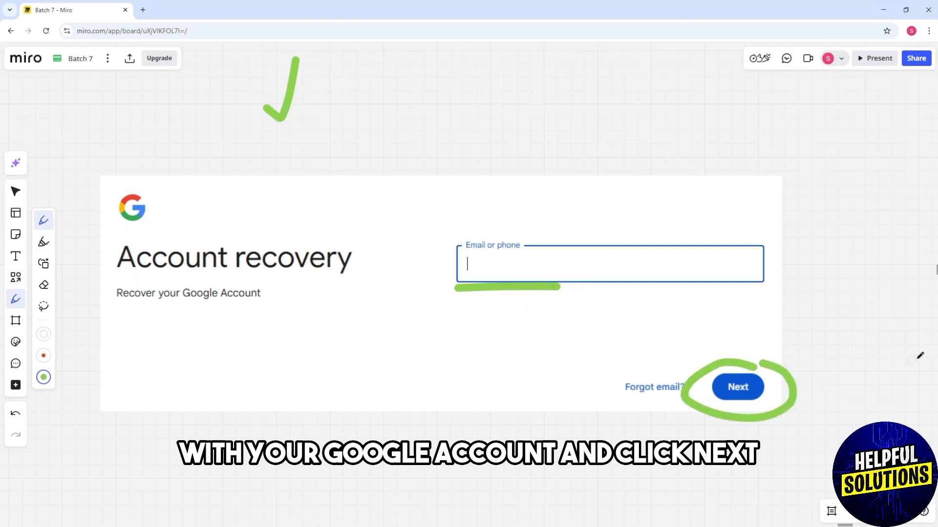
left_click(738, 387)
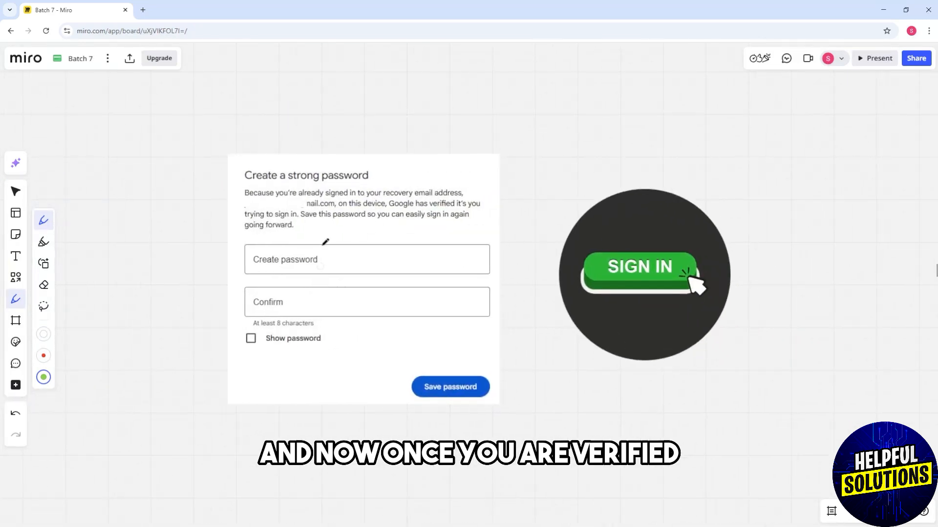
- Draw a green check mark above the Create a strong password screenshot
left_click_drag(325, 243, 339, 131)
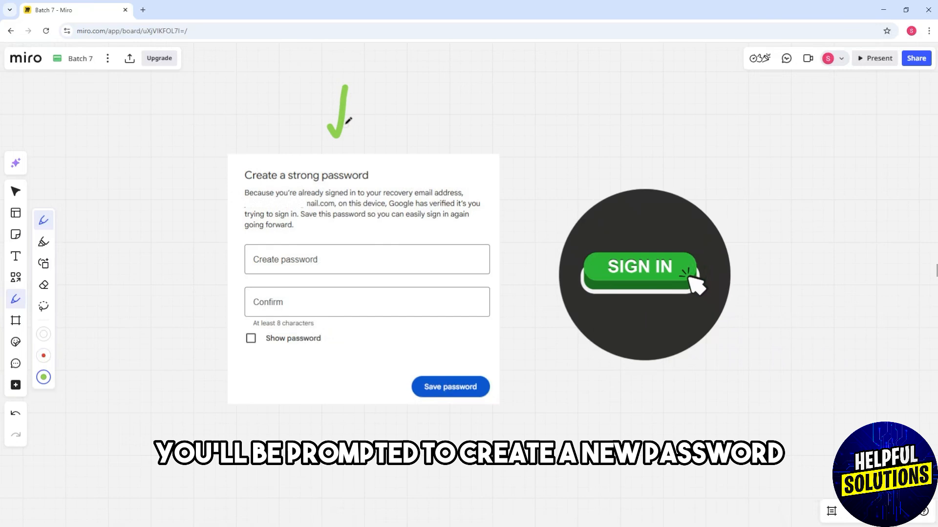